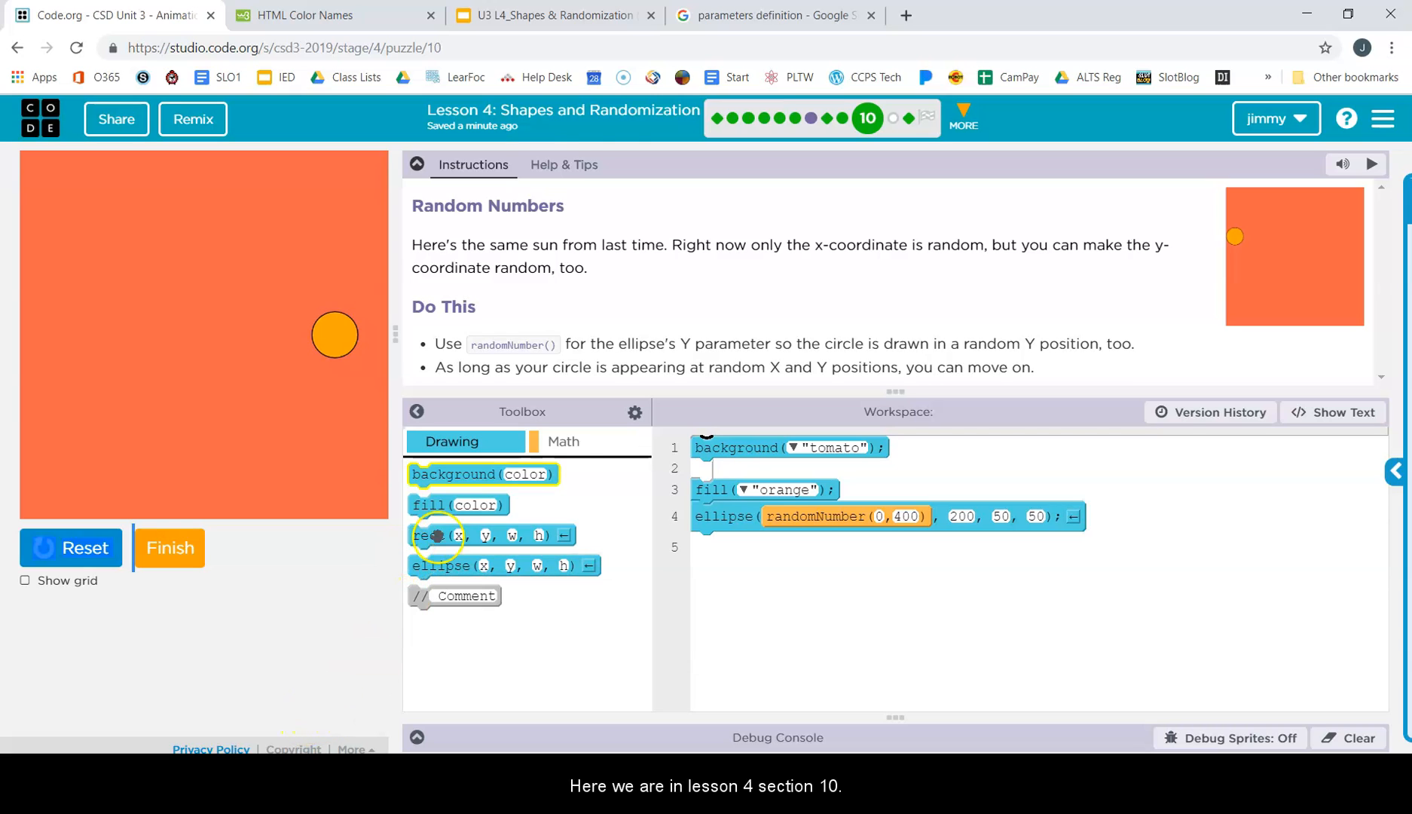
mouse_move(866, 118)
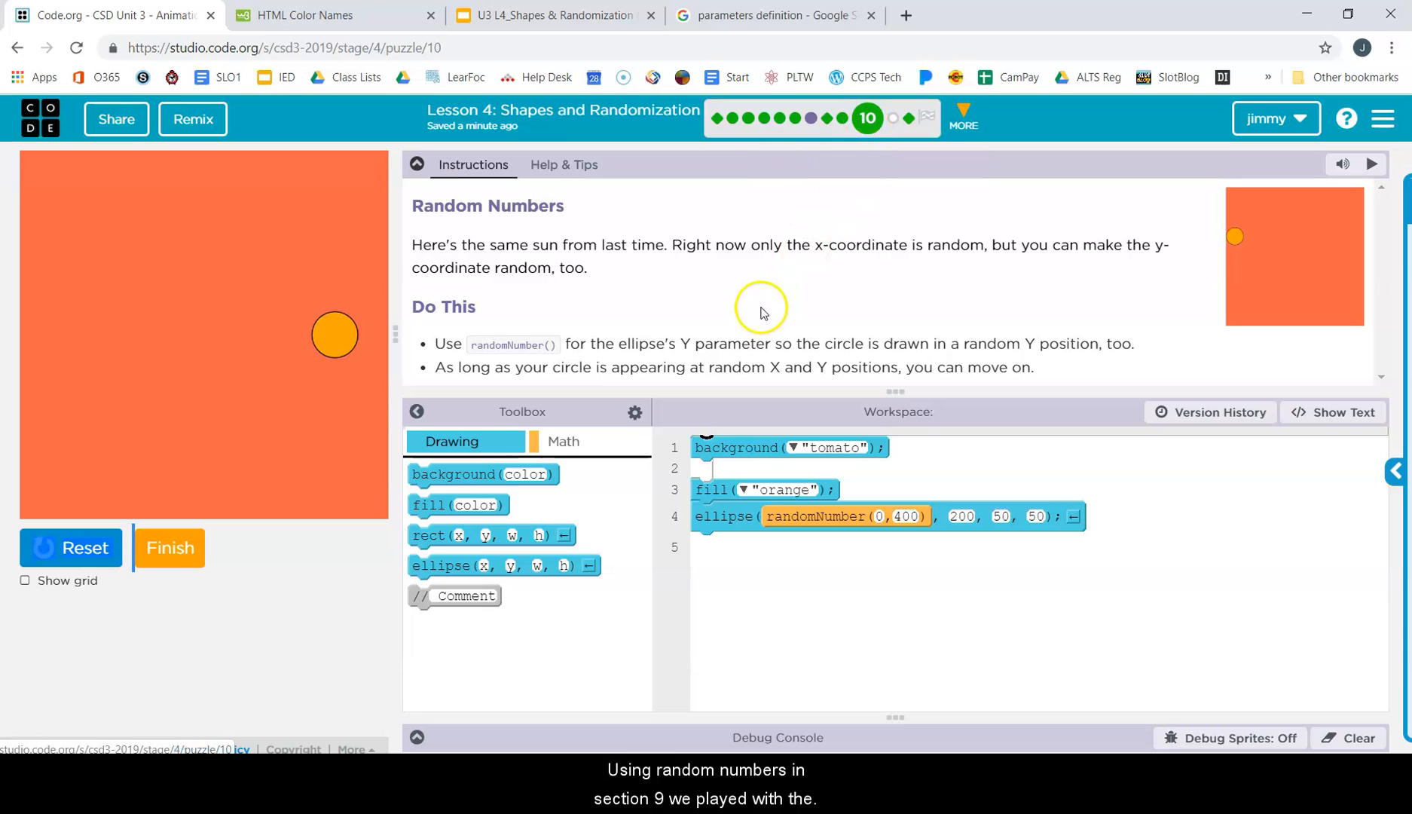
mouse_move(782, 169)
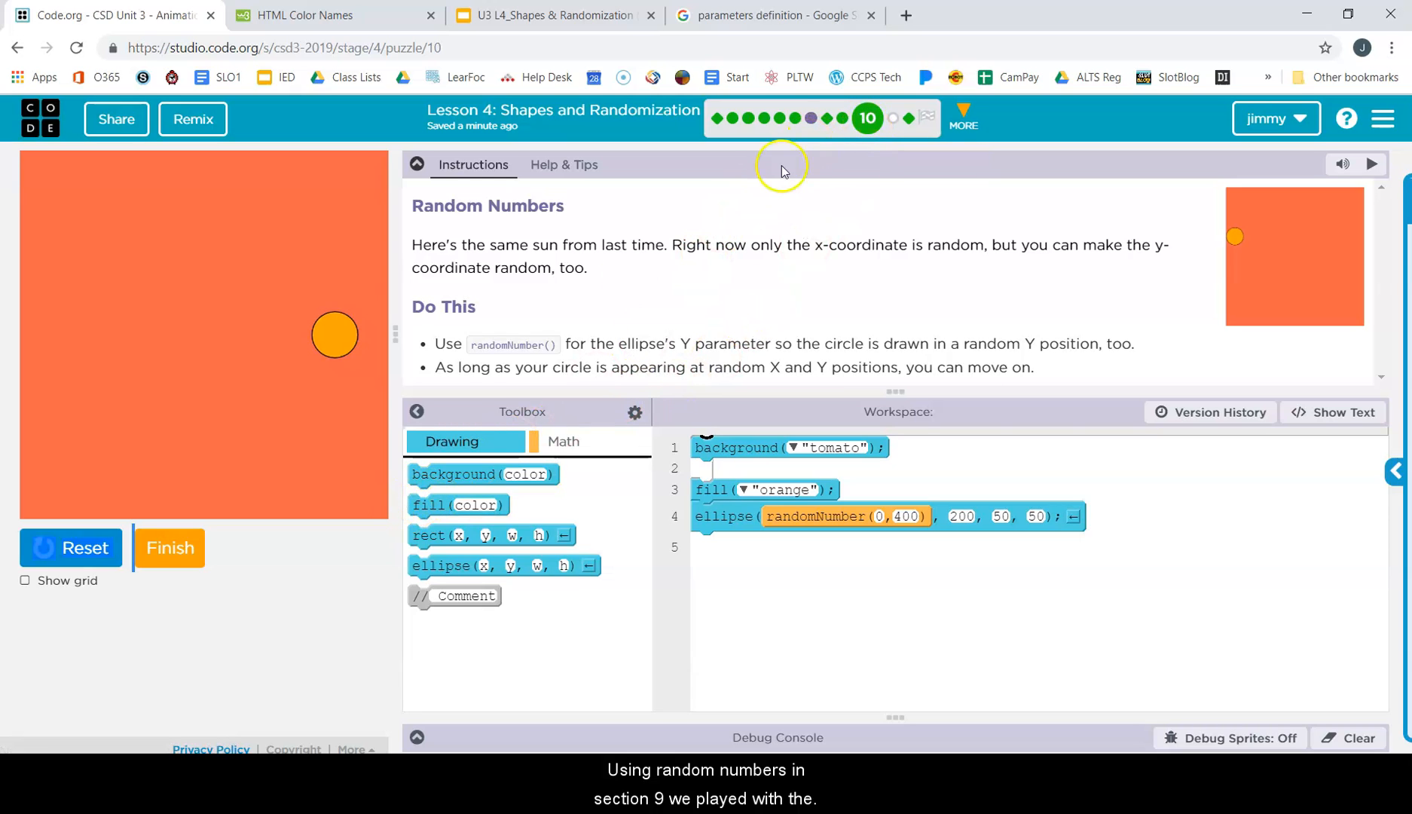
Step: Run and reset the sun program several times, watching the orange circle's x position change, ending reset
left_click(70, 547)
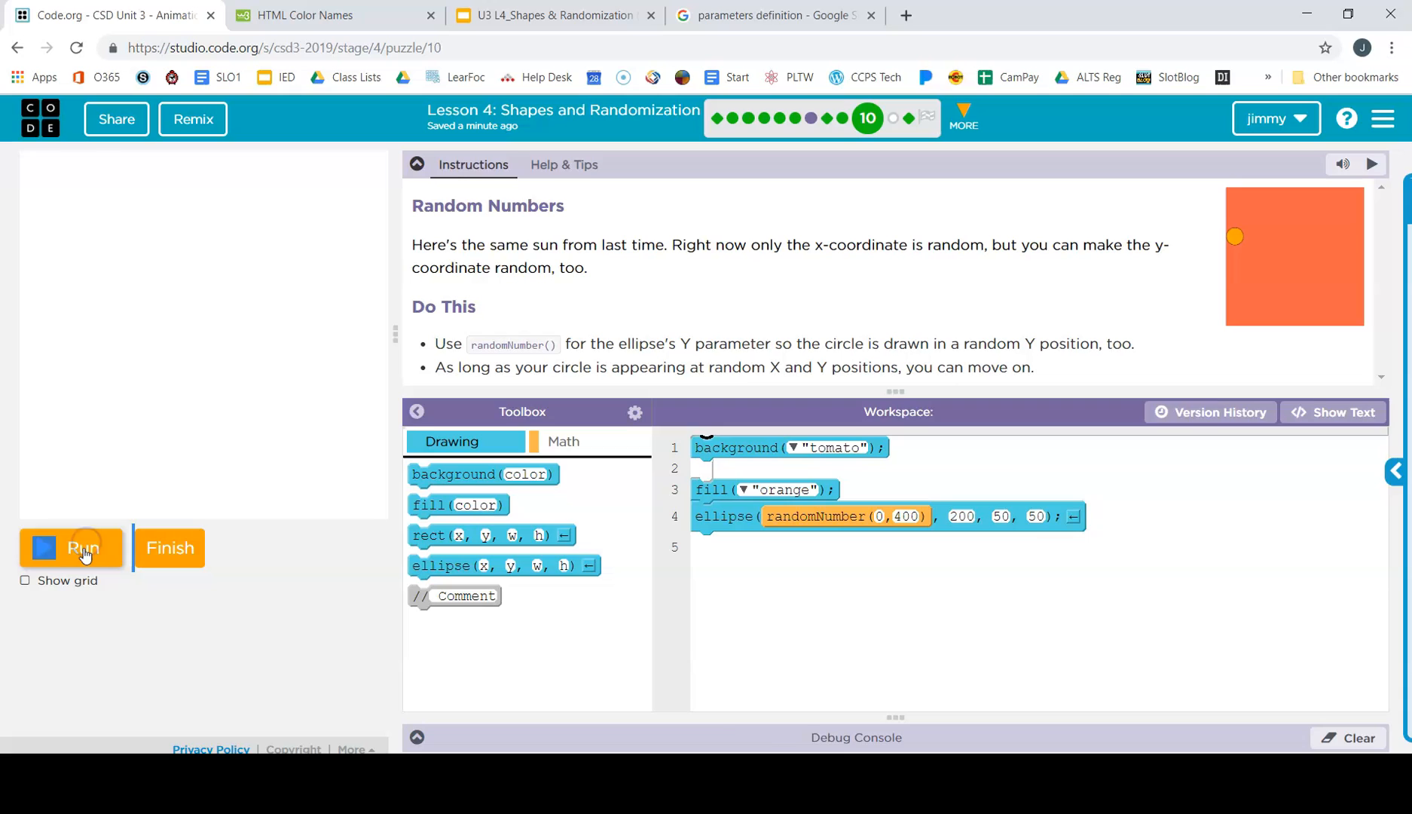
left_click(71, 547)
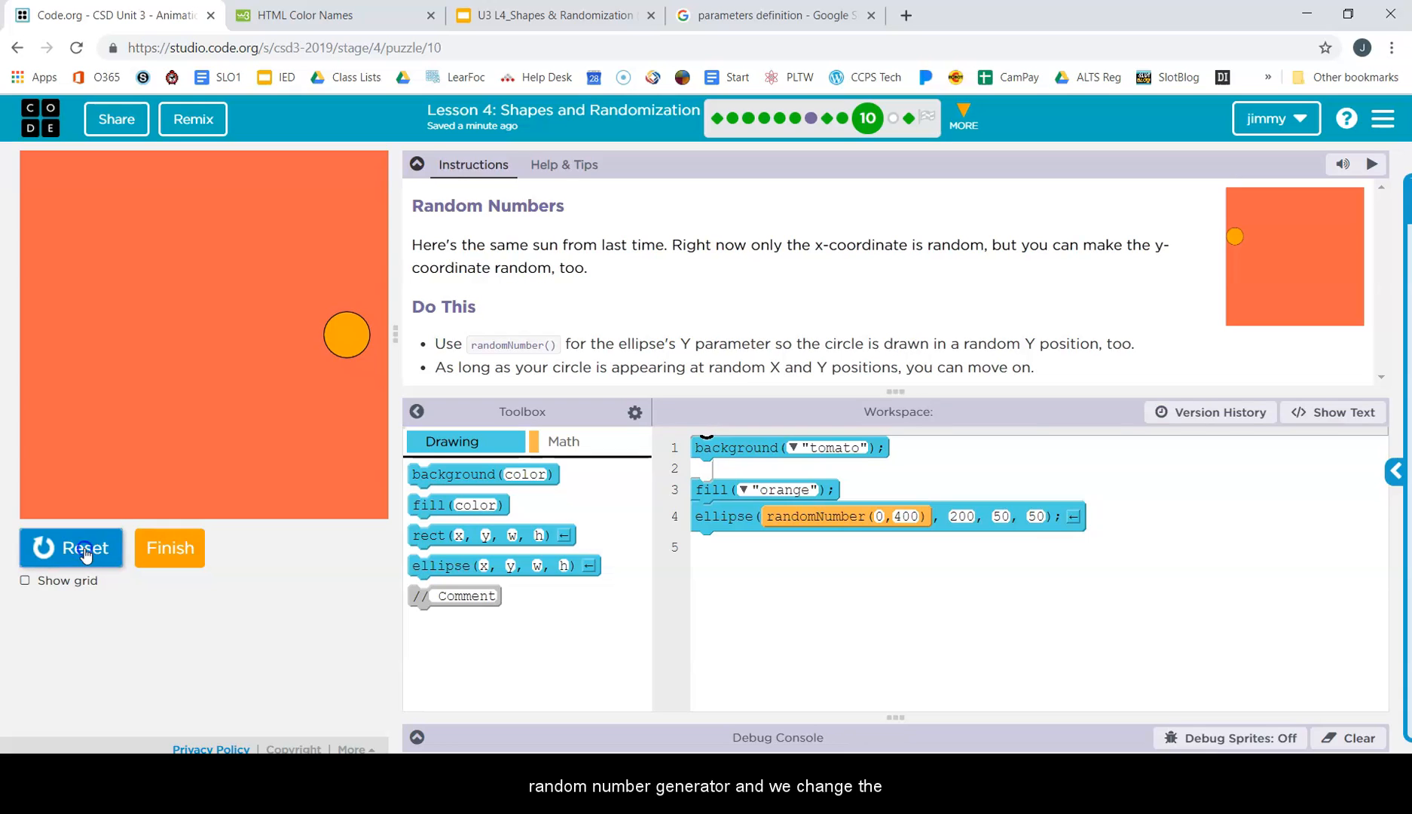
left_click(70, 548)
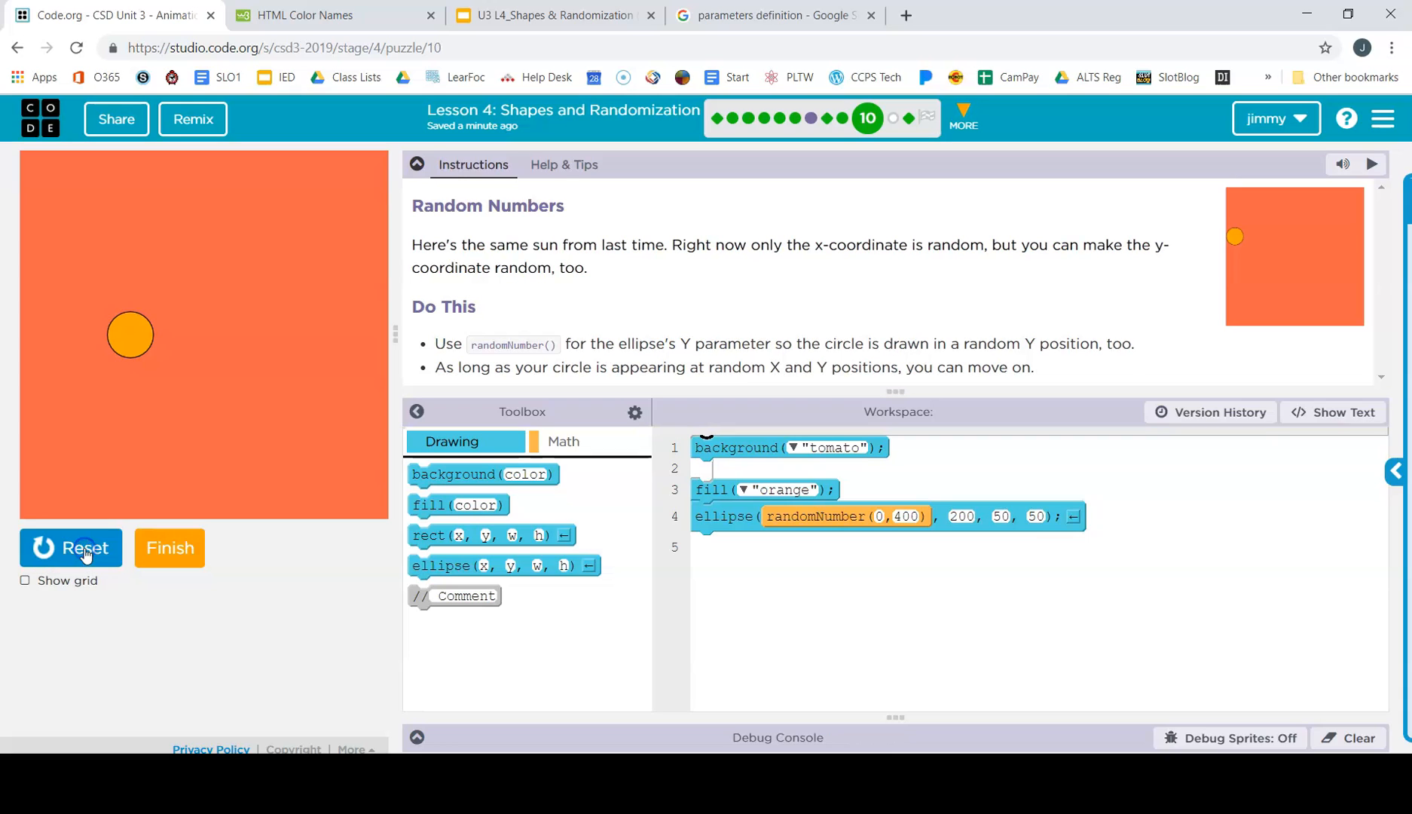
left_click(70, 547)
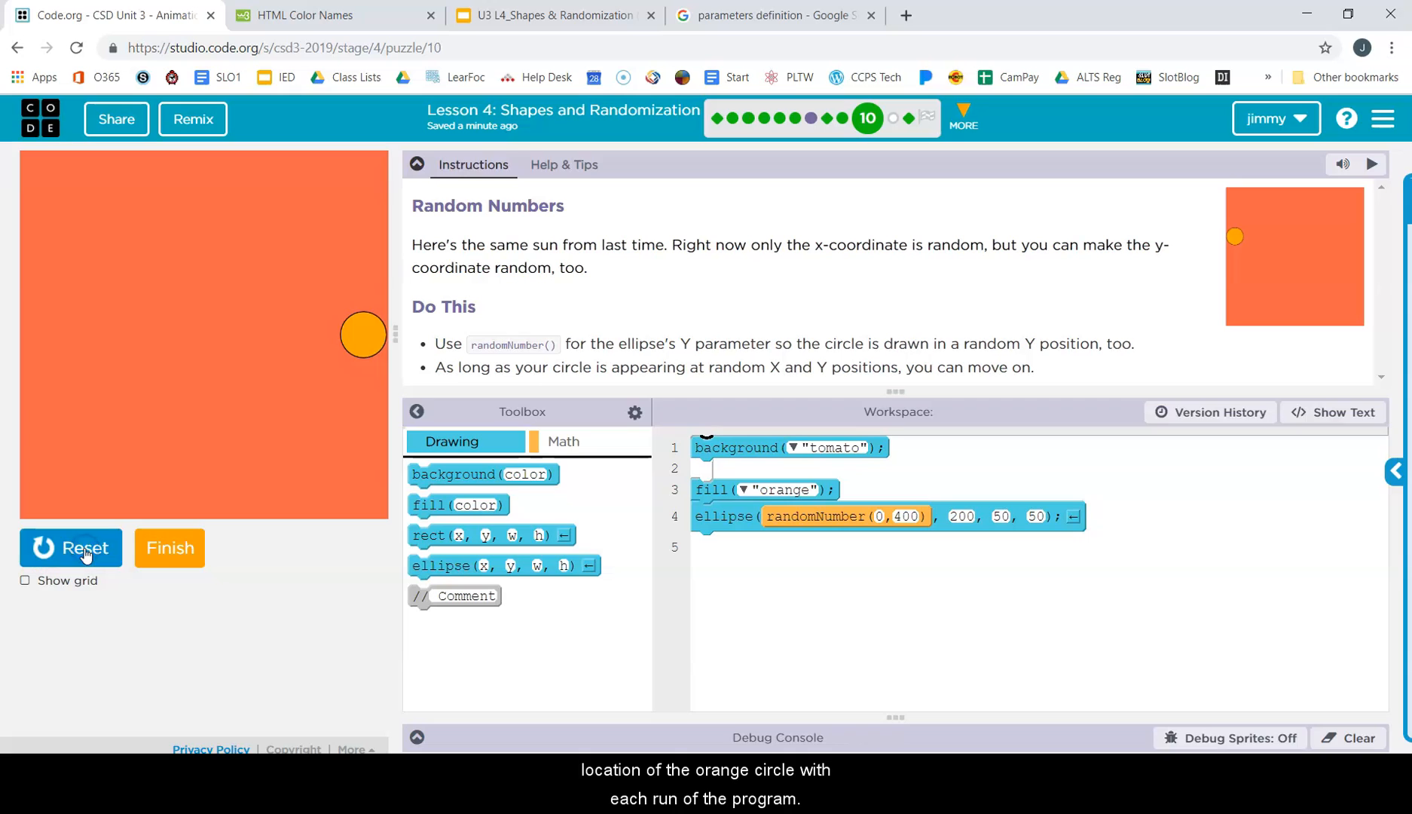
left_click(70, 549)
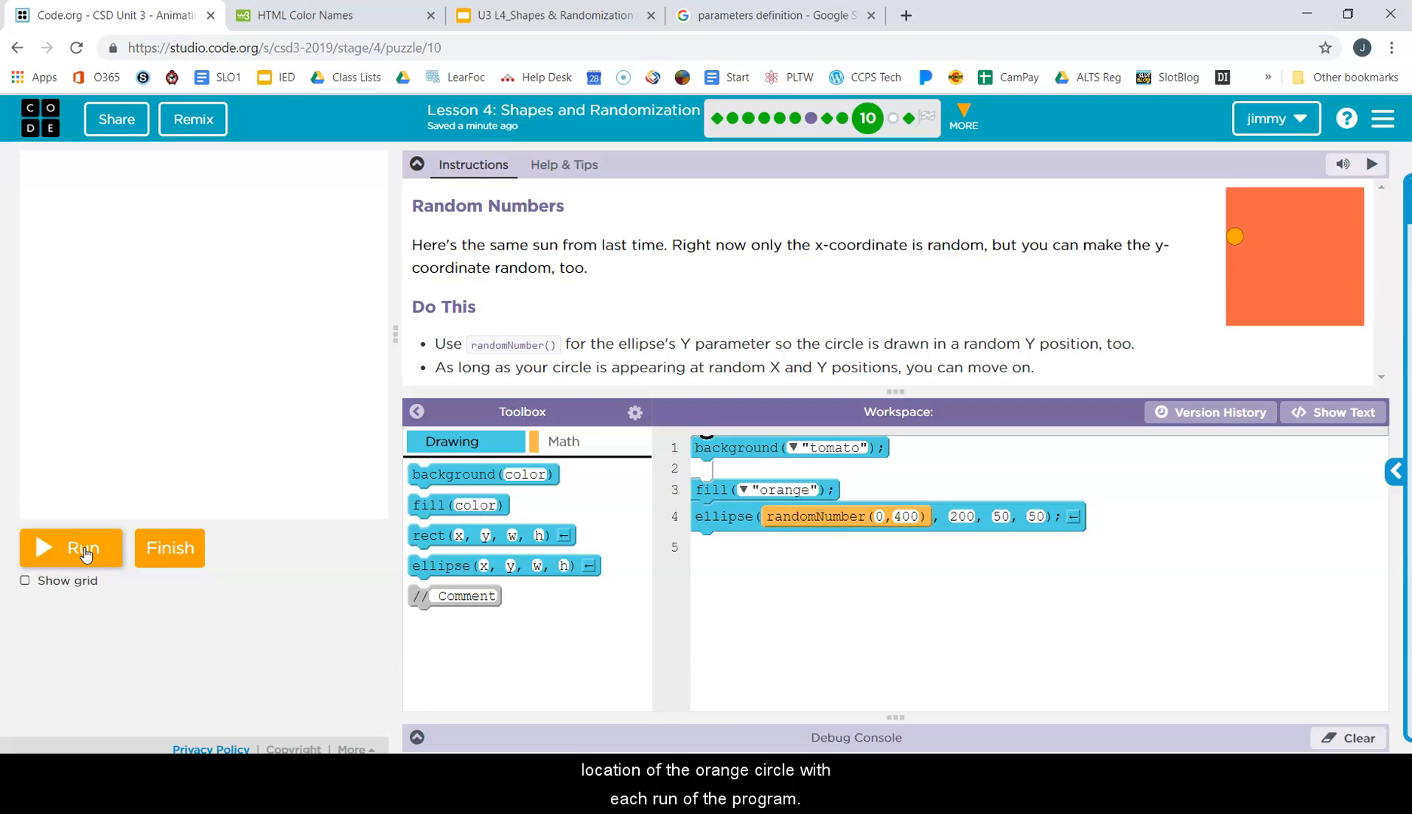
left_click(71, 549)
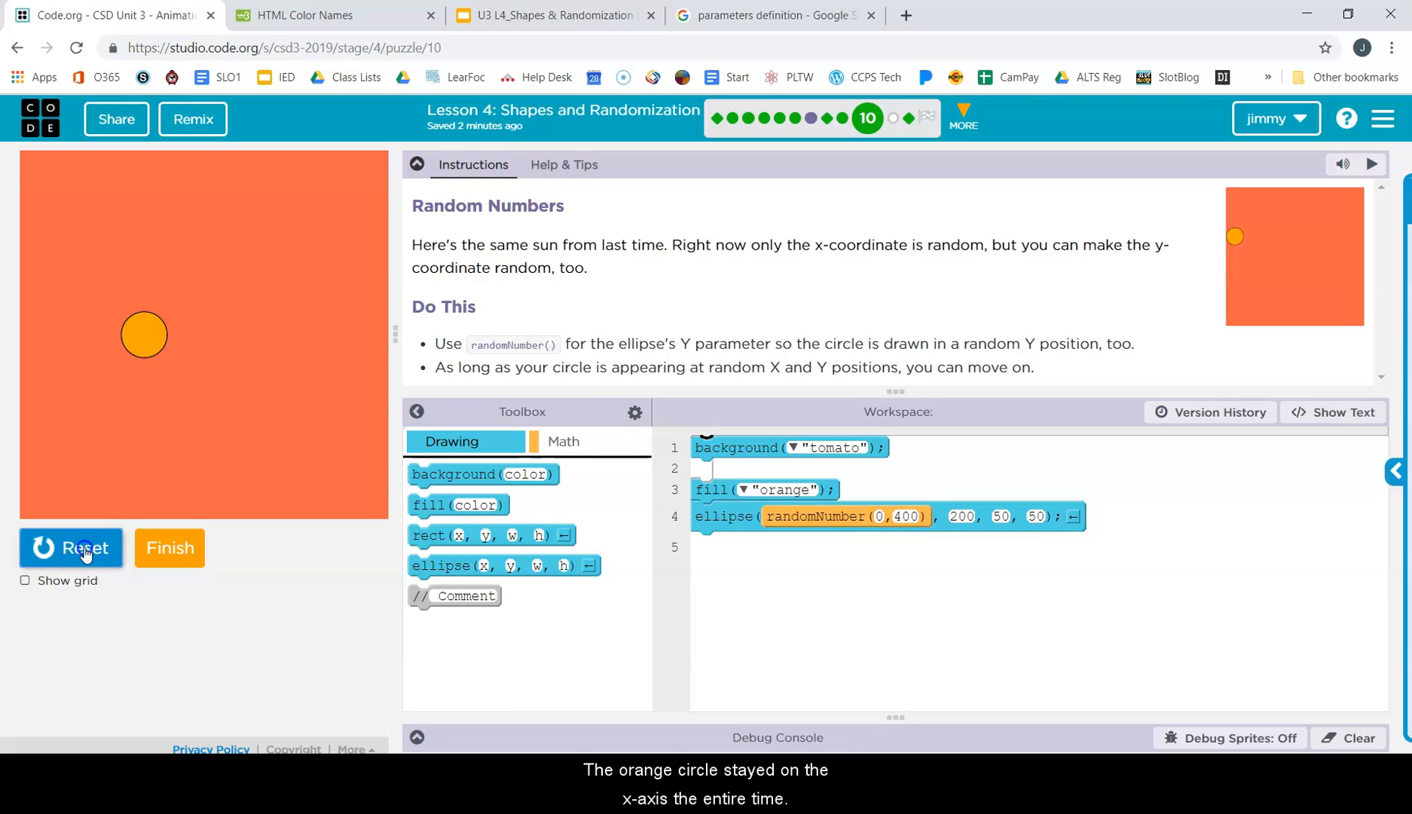
left_click(70, 549)
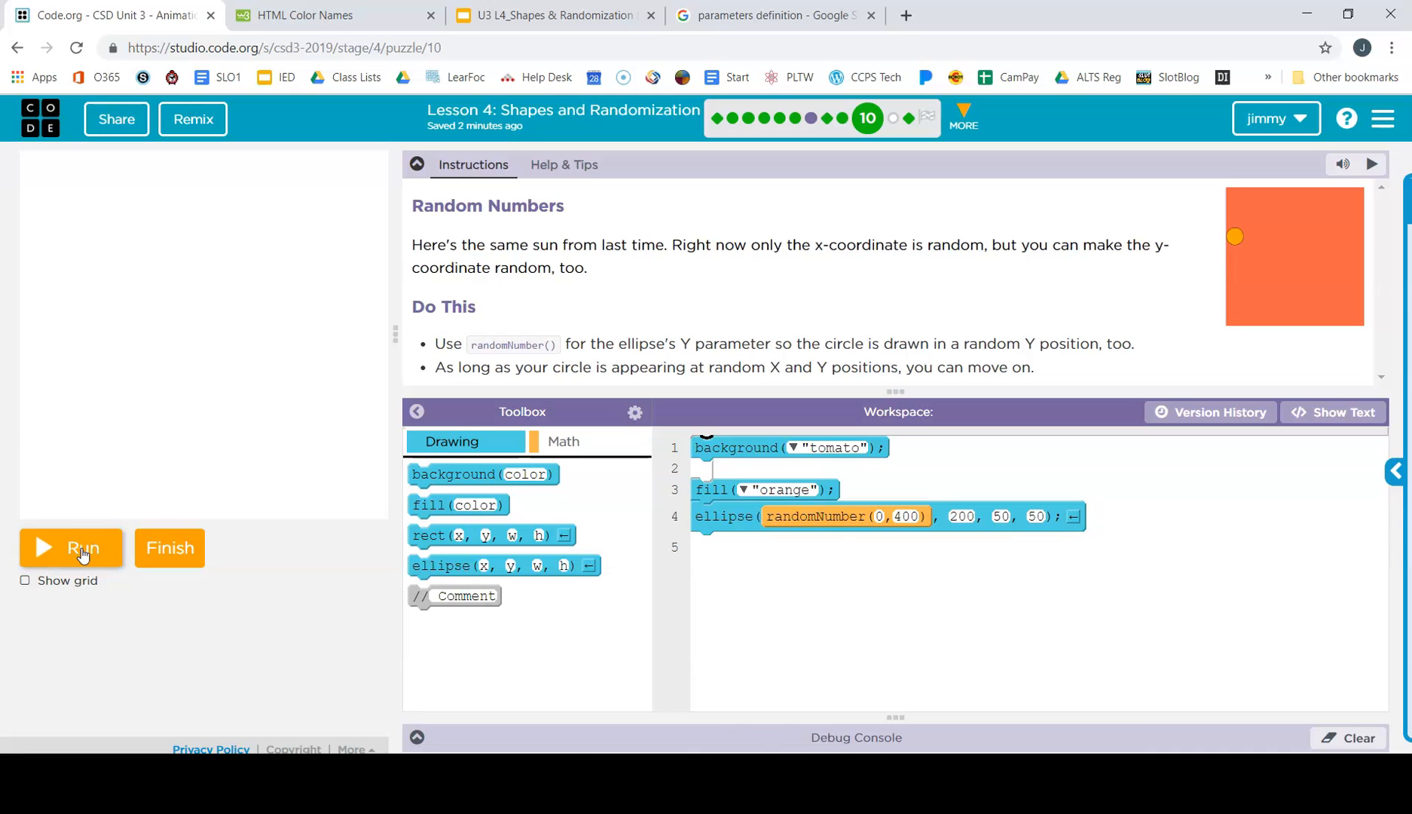
left_click(71, 549)
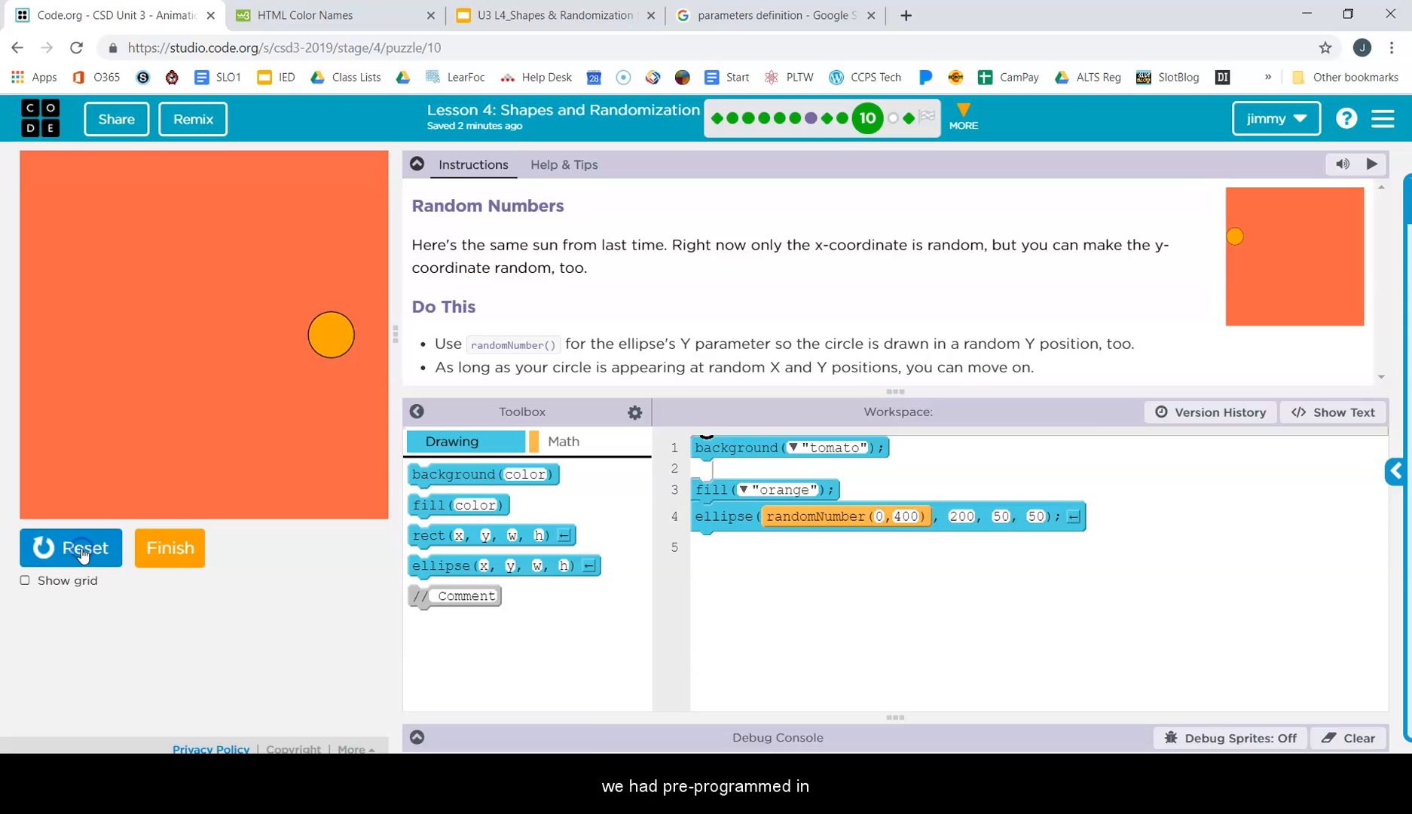
left_click(70, 548)
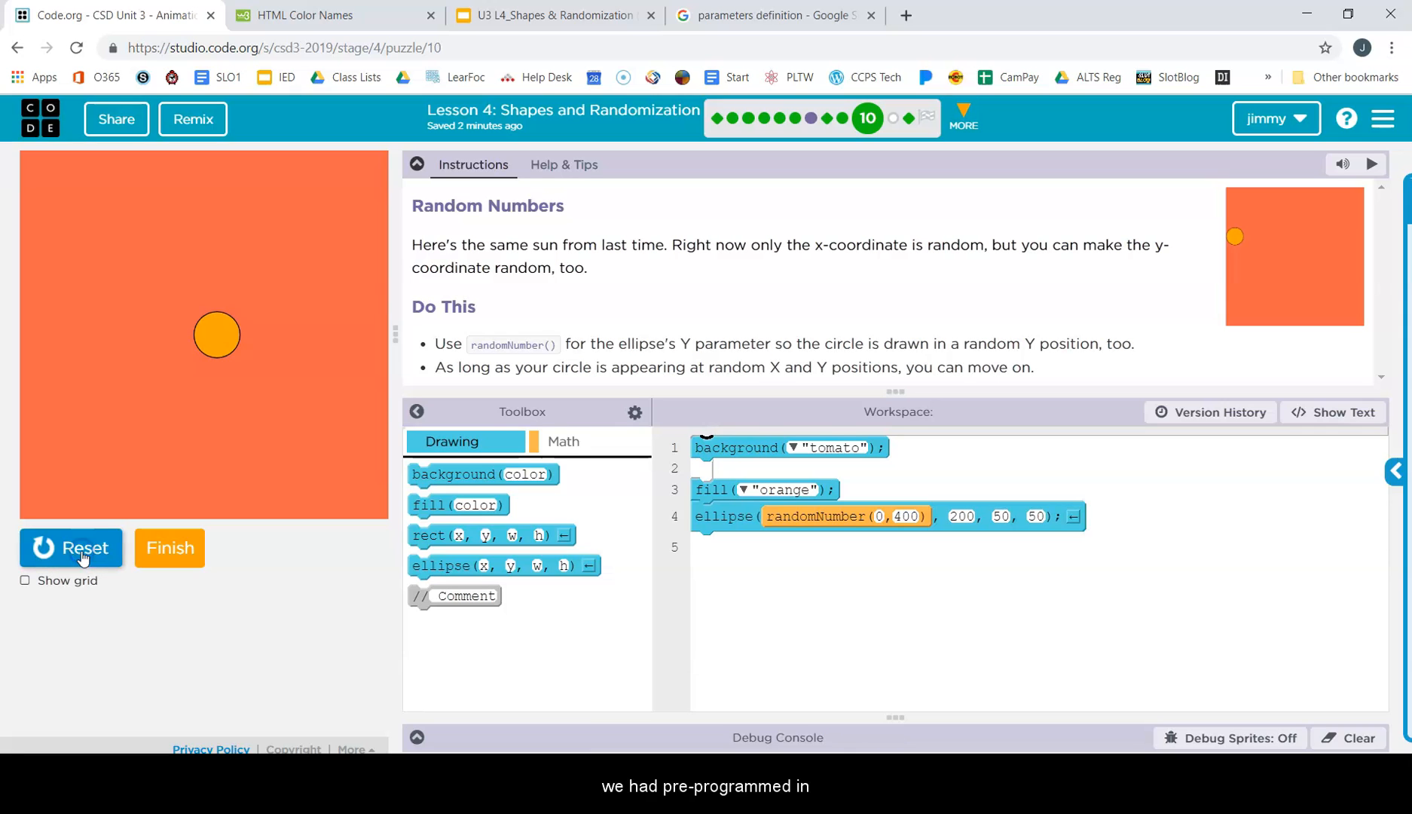
left_click(70, 549)
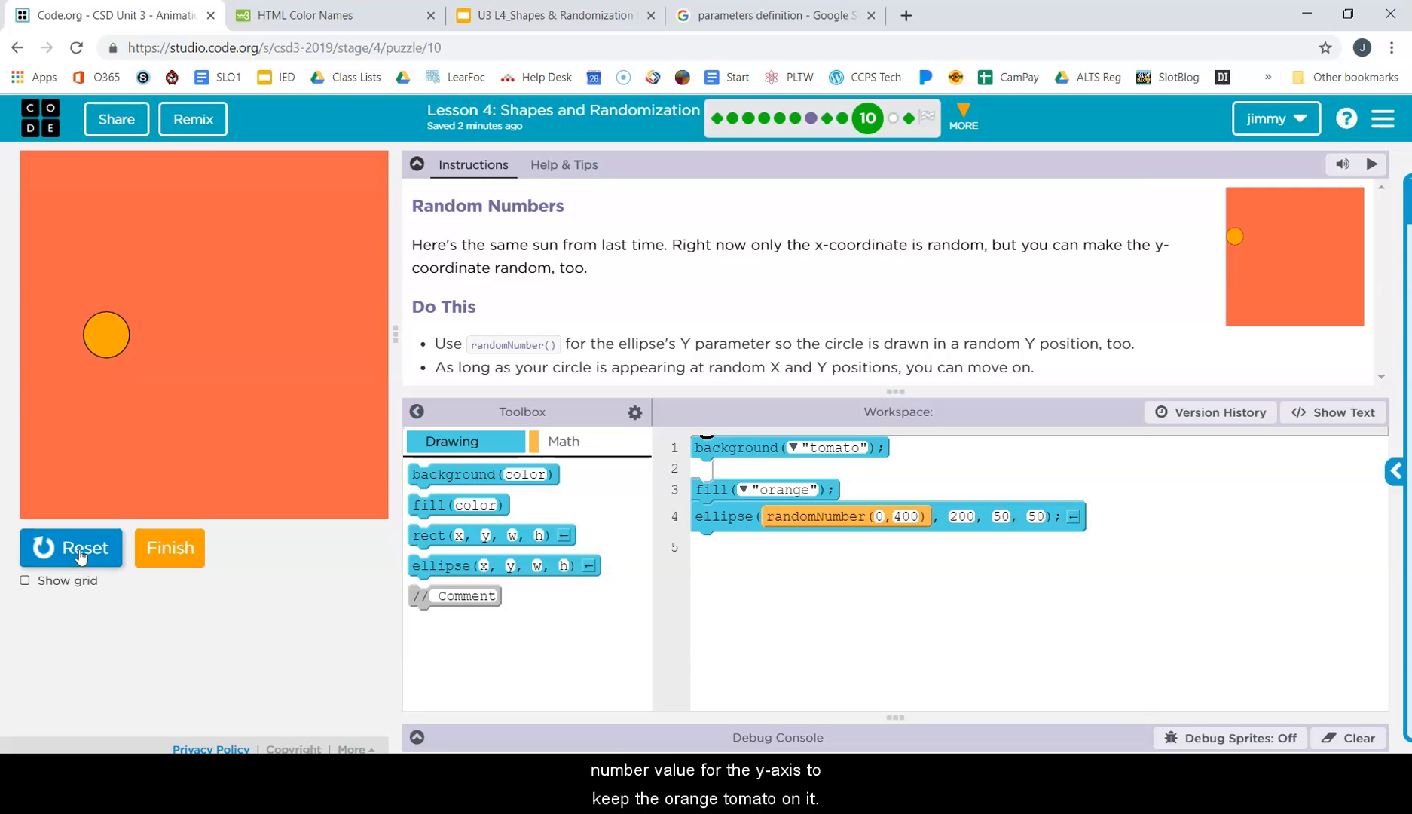
left_click(73, 548)
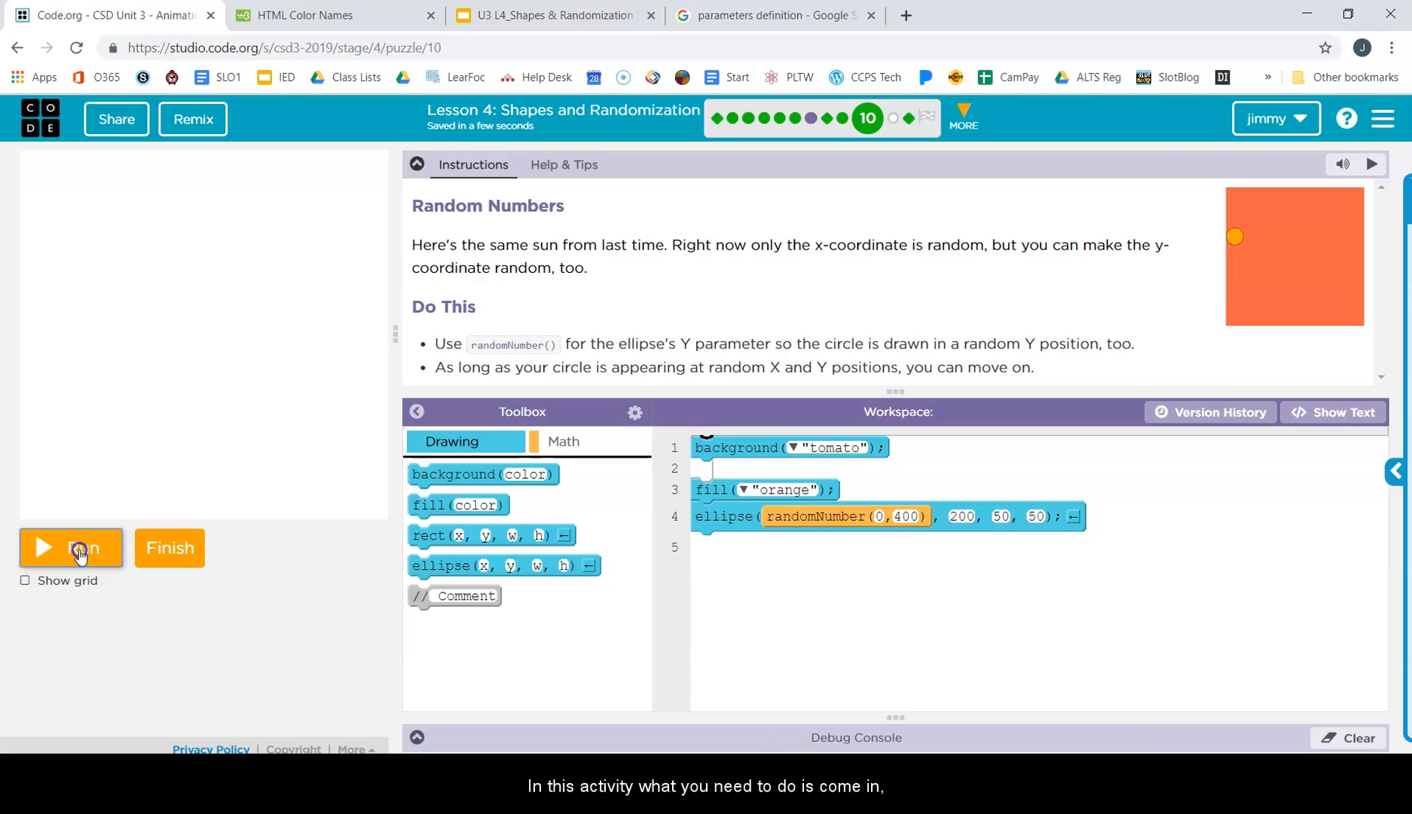
Step: Run the sun program once more to draw the orange circle on the tomato canvas
left_click(70, 547)
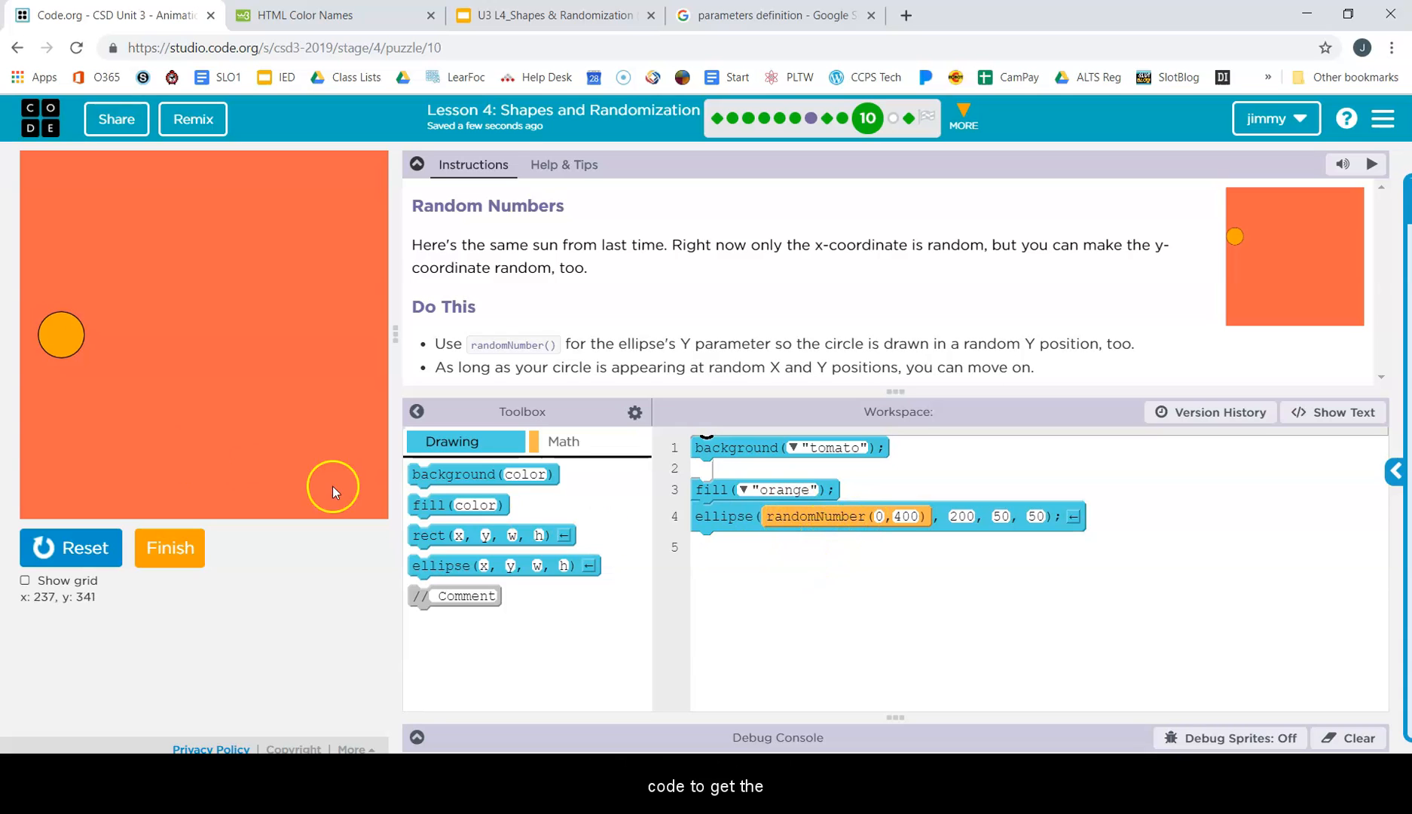
mouse_move(115, 416)
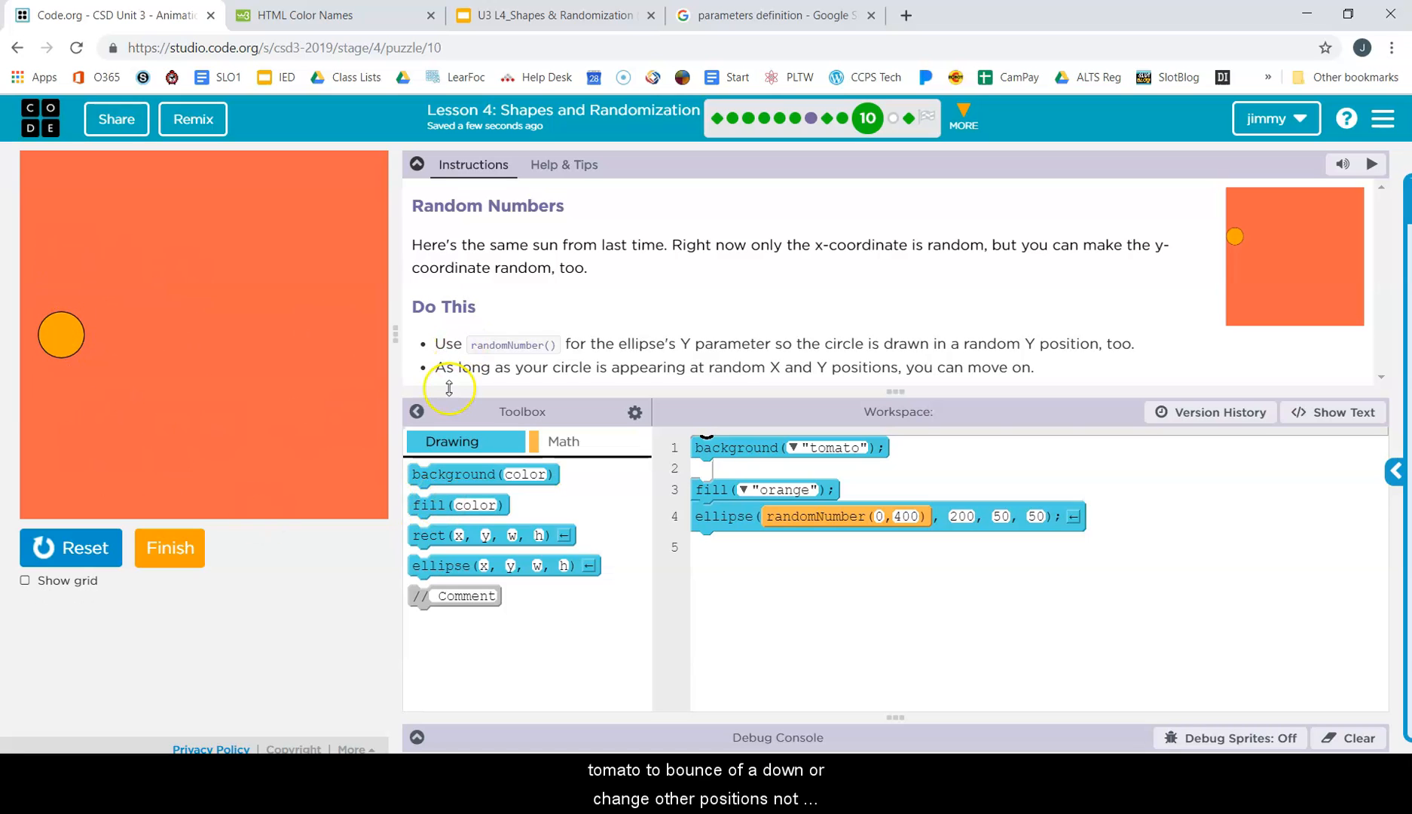
mouse_move(273, 373)
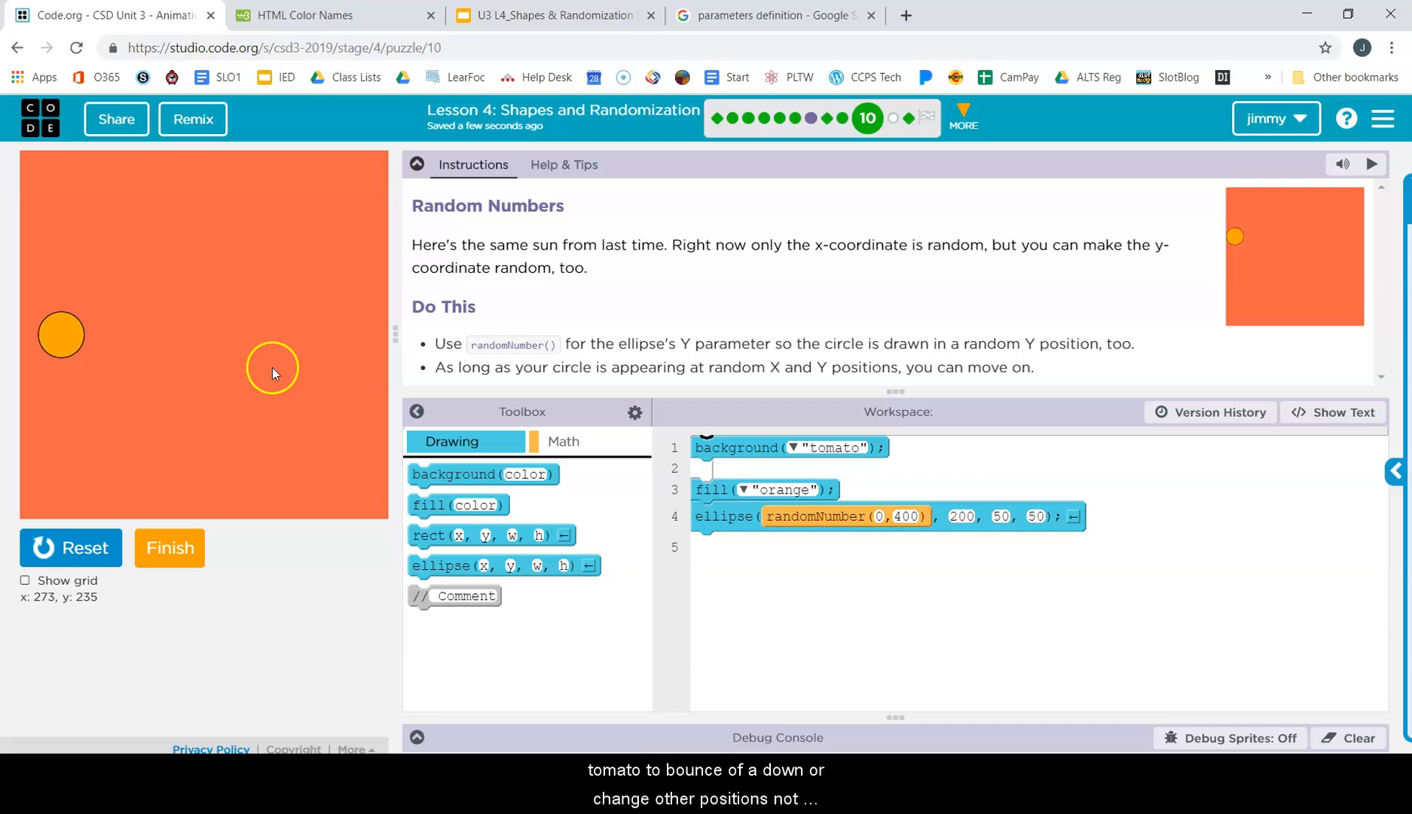
mouse_move(290, 566)
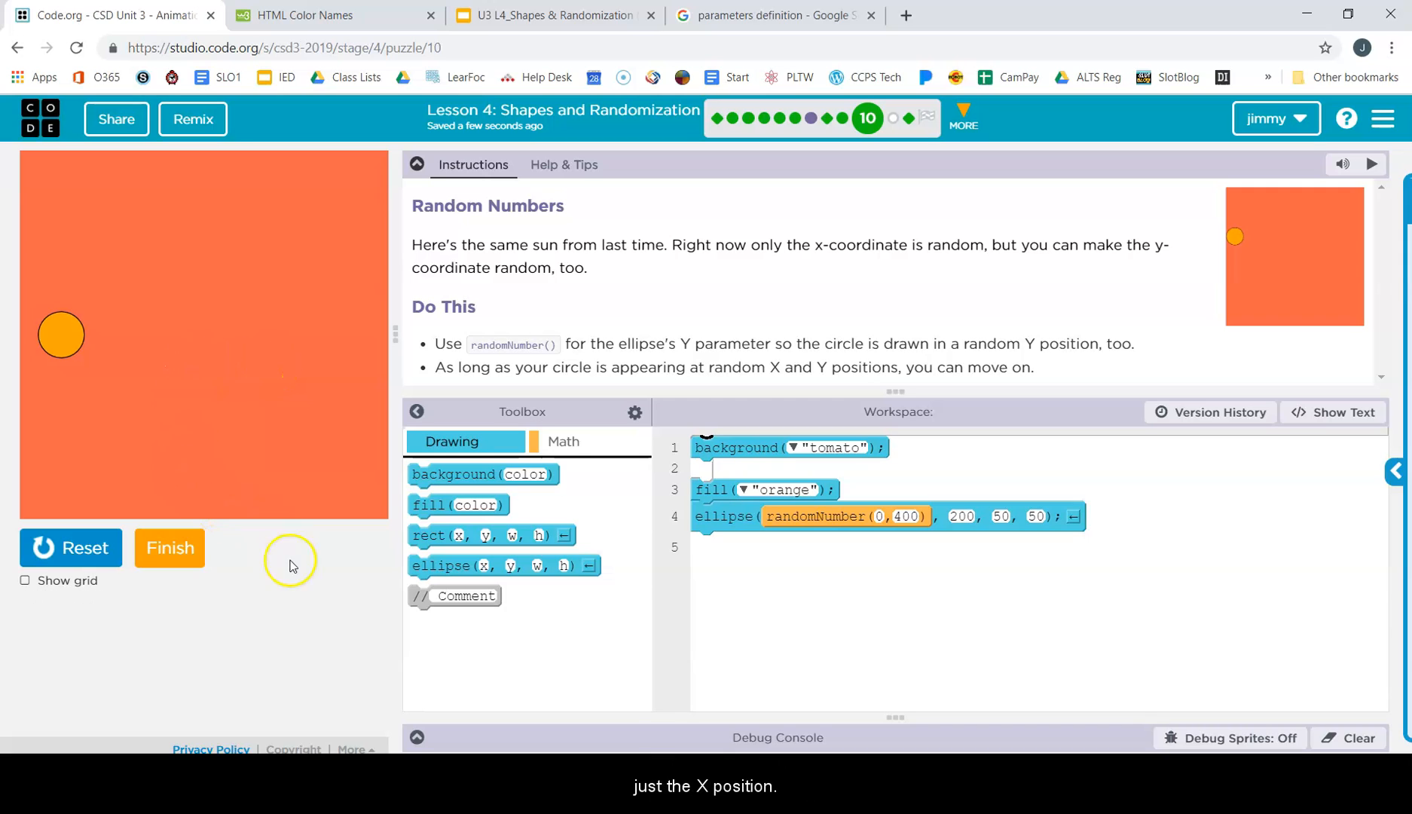